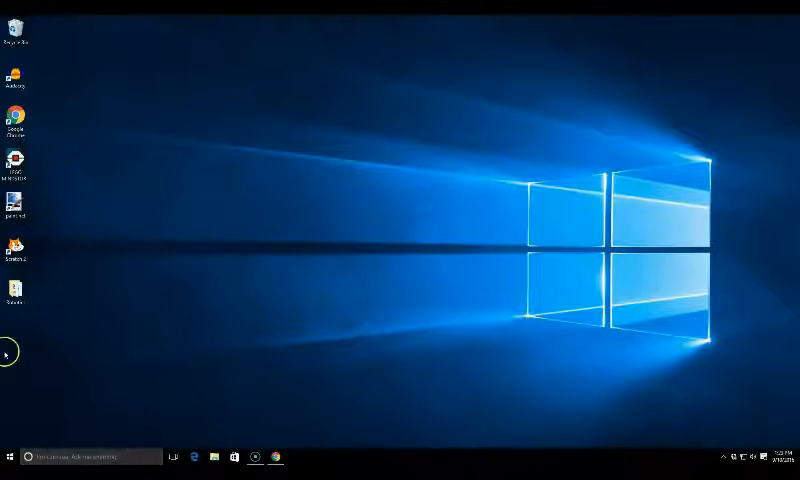
mouse_move(45, 238)
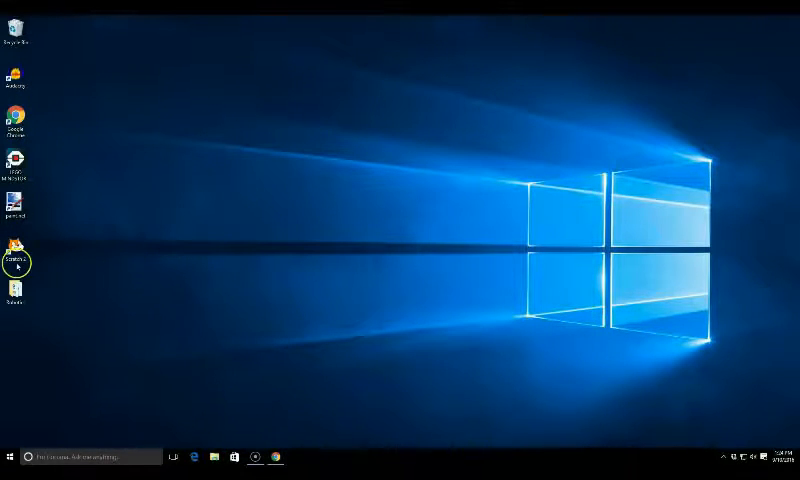
mouse_move(80, 291)
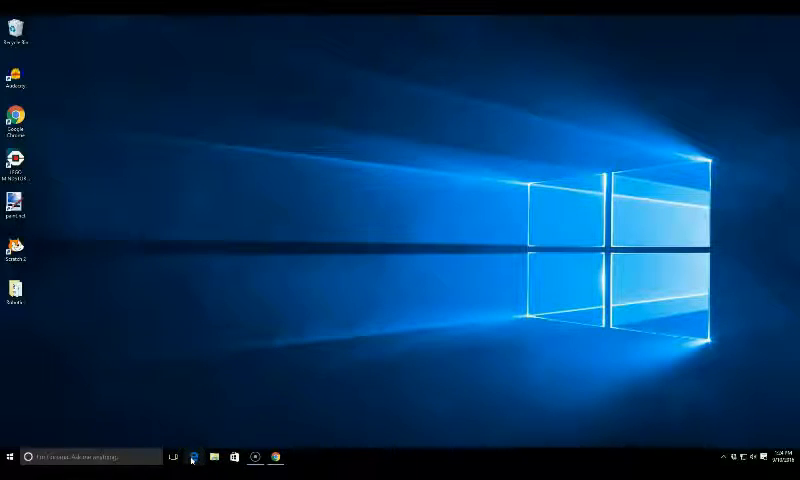
Open Microsoft Edge and load busybeeclinic.com.
left_click(192, 457)
type("www.tobybeestinc.com/")
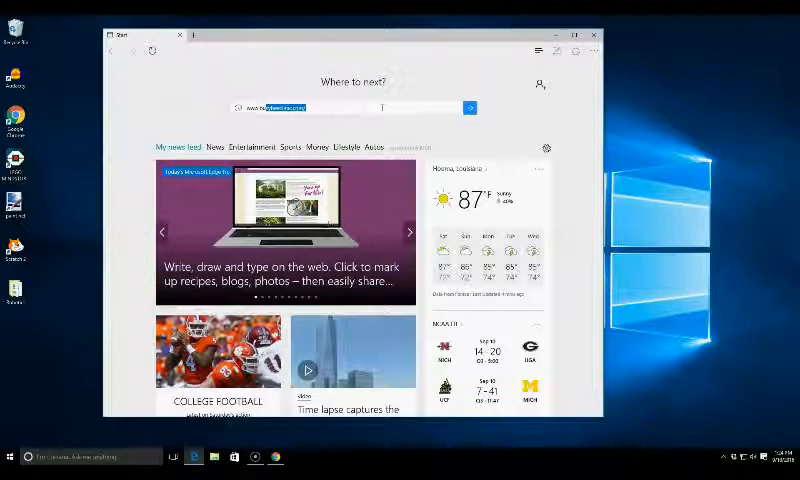
left_click(469, 107)
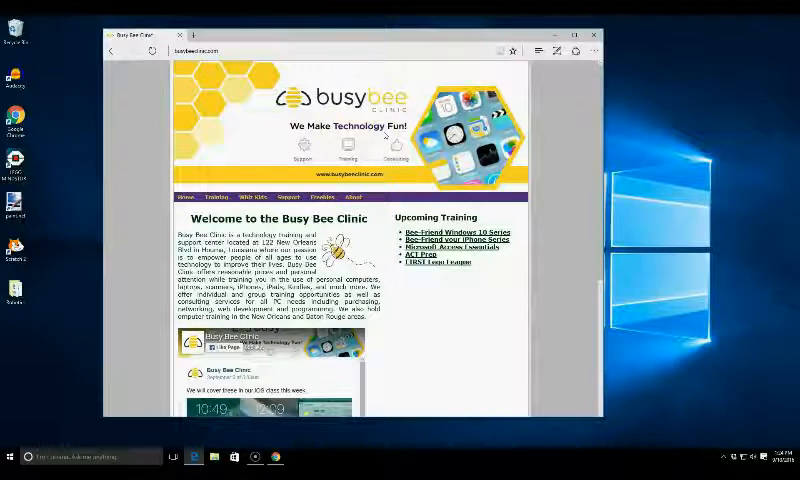
mouse_move(566, 78)
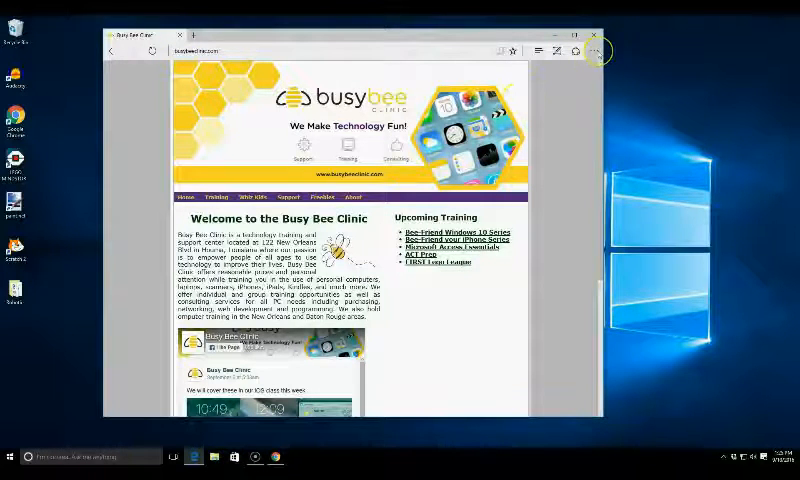
Drag the Busy Bee Clinic site icon from Edge's address bar onto the desktop.
left_click(592, 50)
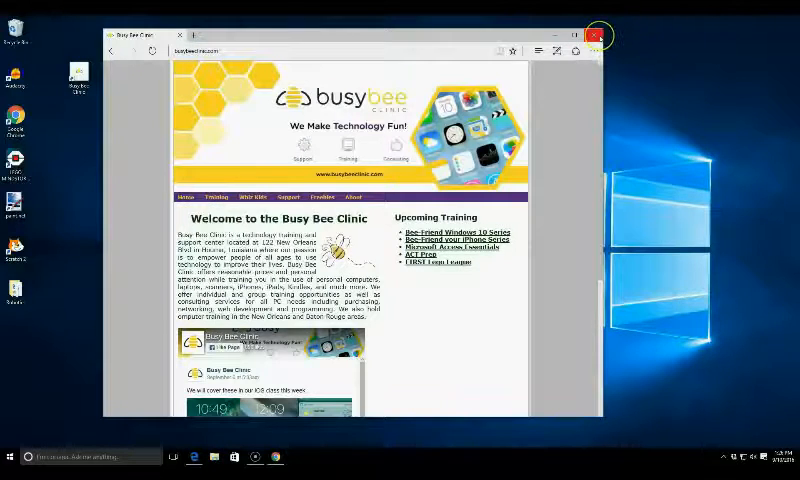
Close Edge and launch the new Busy Bee Clinic desktop shortcut.
left_click(597, 35)
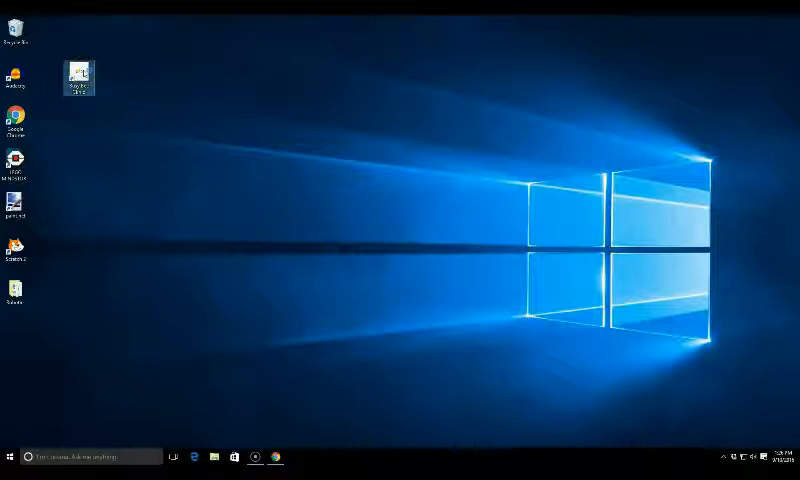
double_click(79, 75)
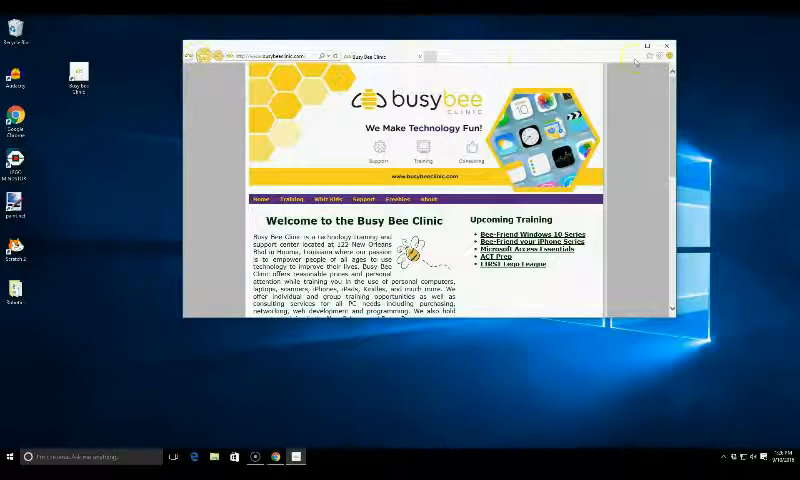
Close the Internet Explorer window showing the clinic site.
left_click(658, 56)
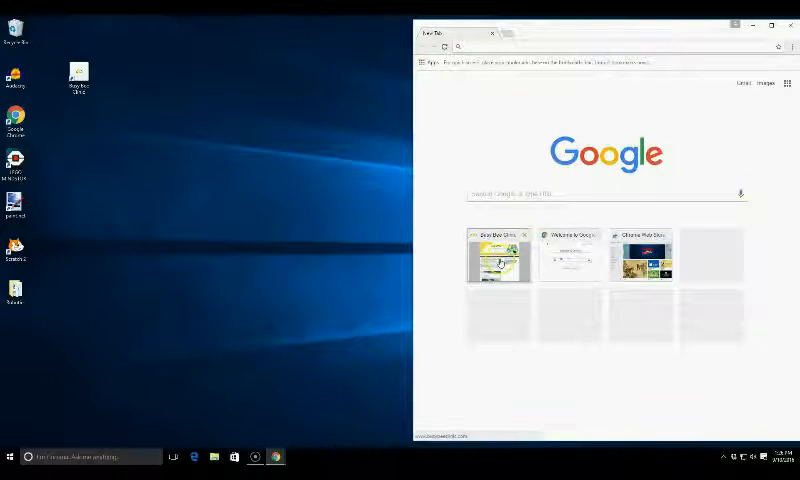
Open Busy Bee Clinic from Chrome's New Tab thumbnail and drag its icon to the desktop.
left_click(498, 260)
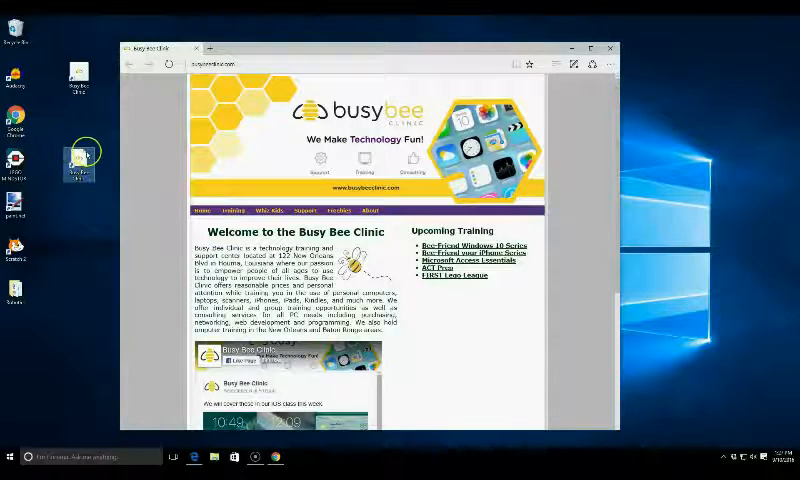
mouse_move(78, 163)
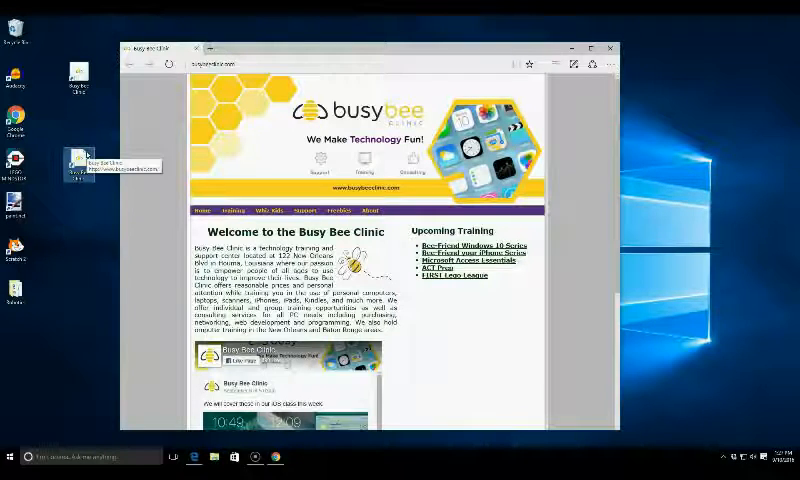